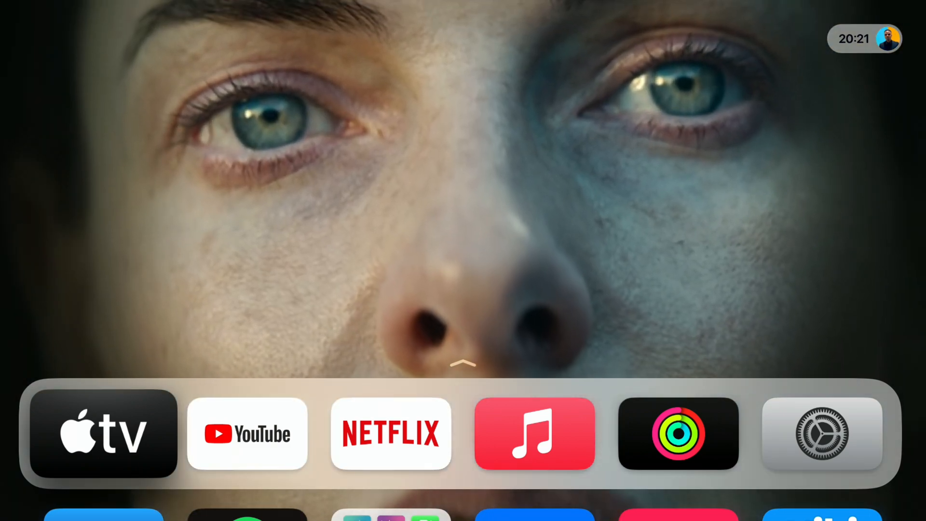
Enter the System section of Apple TV settings from the Home Screen
{"action": "left_click", "coordinate": [820, 433]}
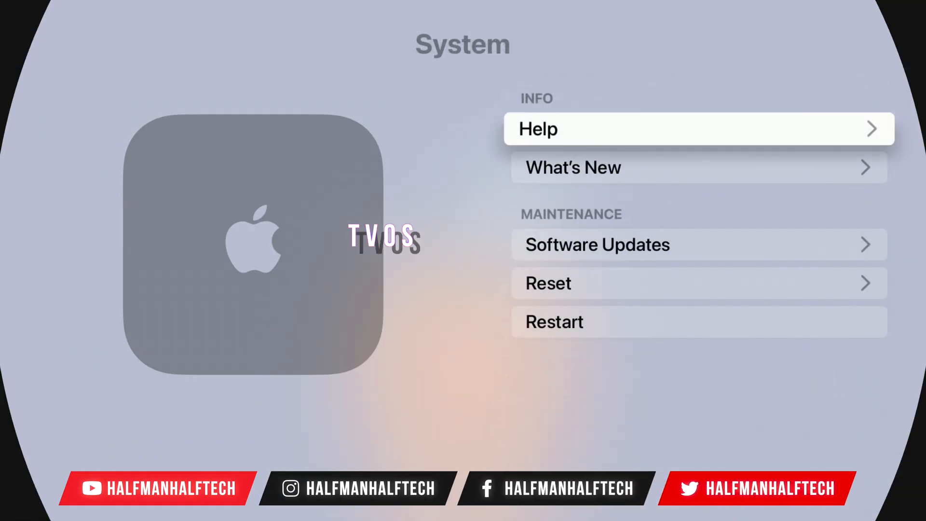
Check Software Updates for a build newer than tvOS 18.2 (22K154)
{"action": "left_click", "coordinate": [597, 244]}
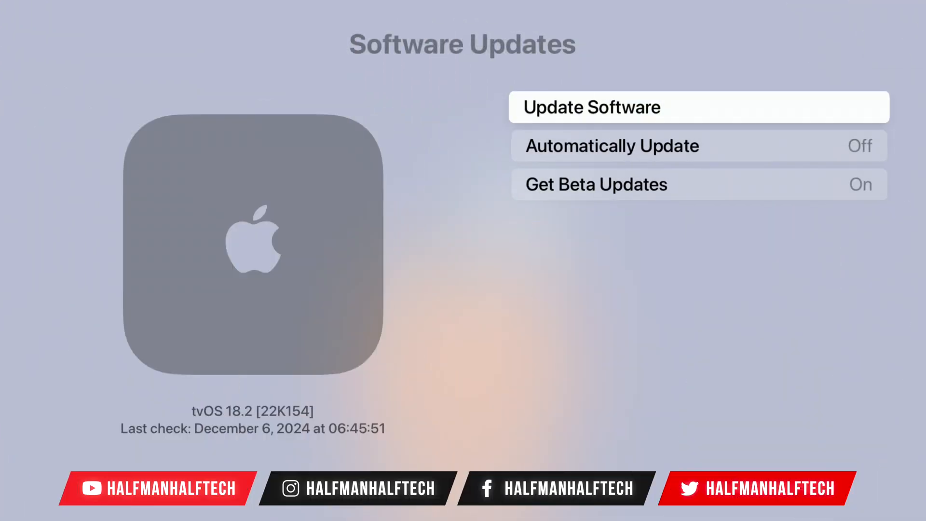
{"action": "left_click", "coordinate": [592, 107]}
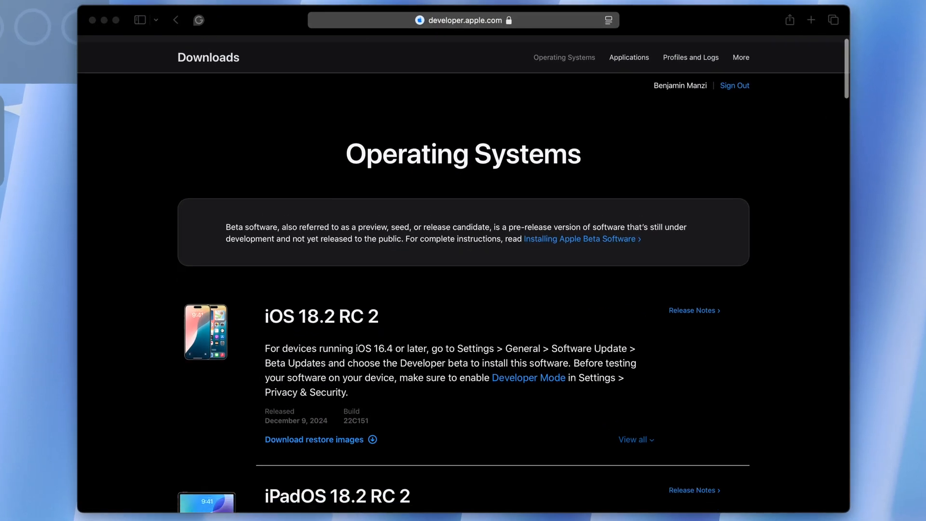
{"action": "scroll", "scroll_direction": "down", "scroll_amount": 3}
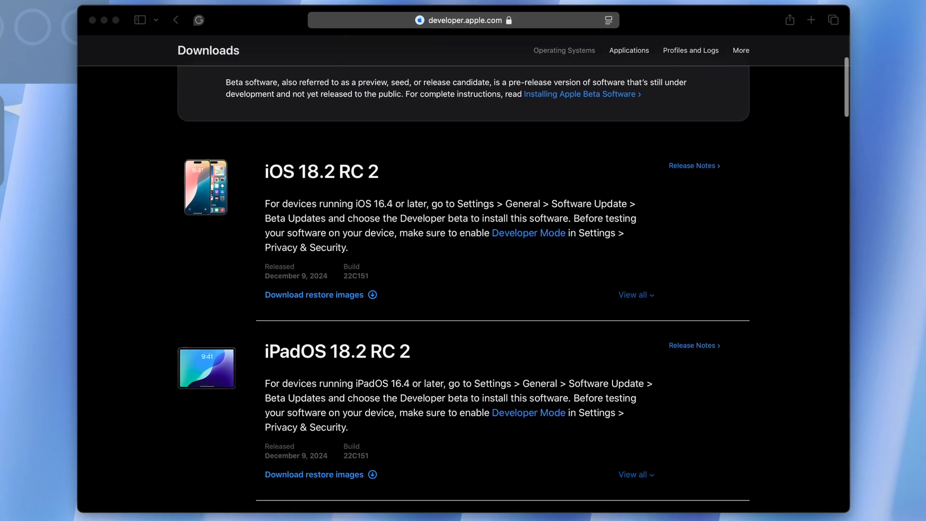
{"action": "scroll", "scroll_direction": "down", "scroll_amount": 3}
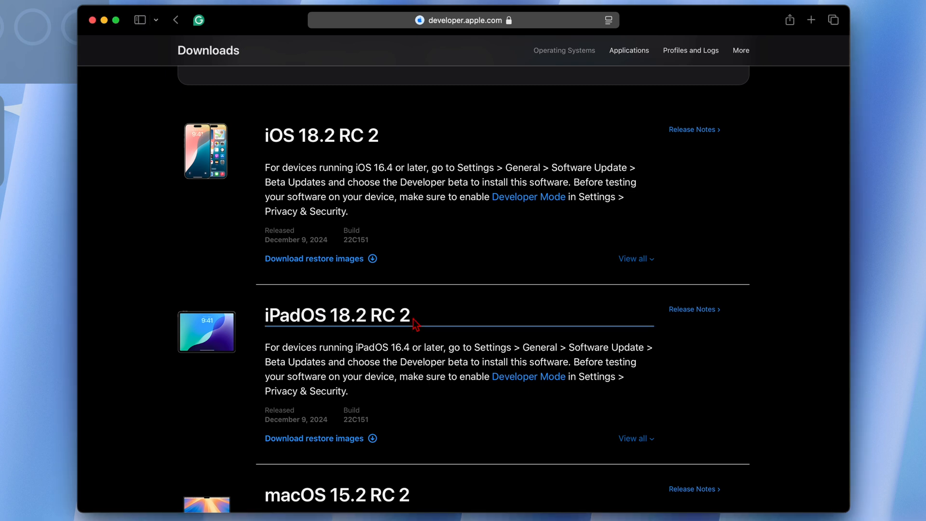
{"action": "scroll", "scroll_direction": "down", "scroll_amount": 3}
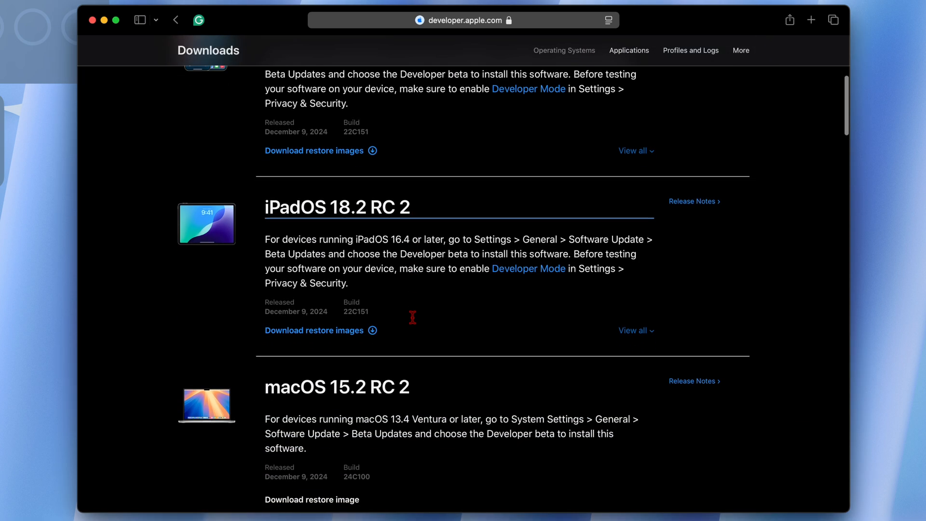
{"action": "scroll", "scroll_direction": "down", "scroll_amount": 3}
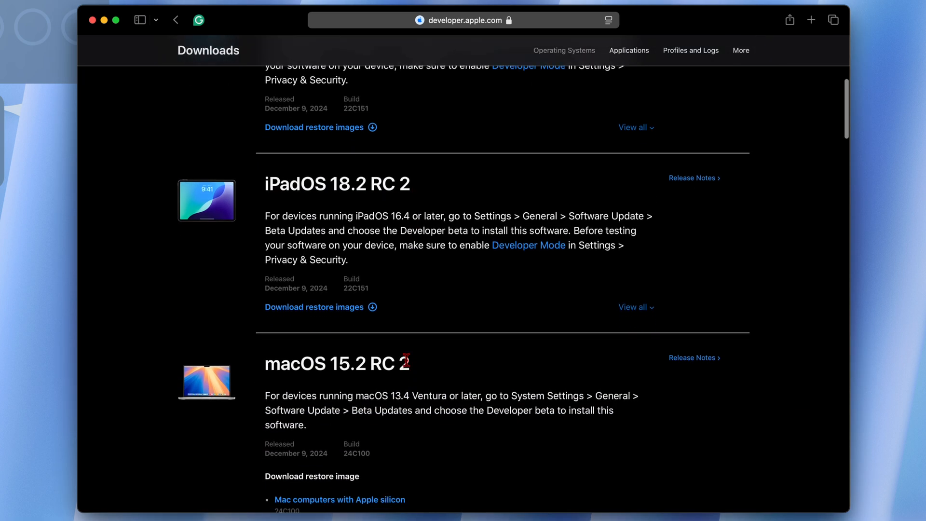
{"action": "scroll", "scroll_direction": "down", "scroll_amount": 3}
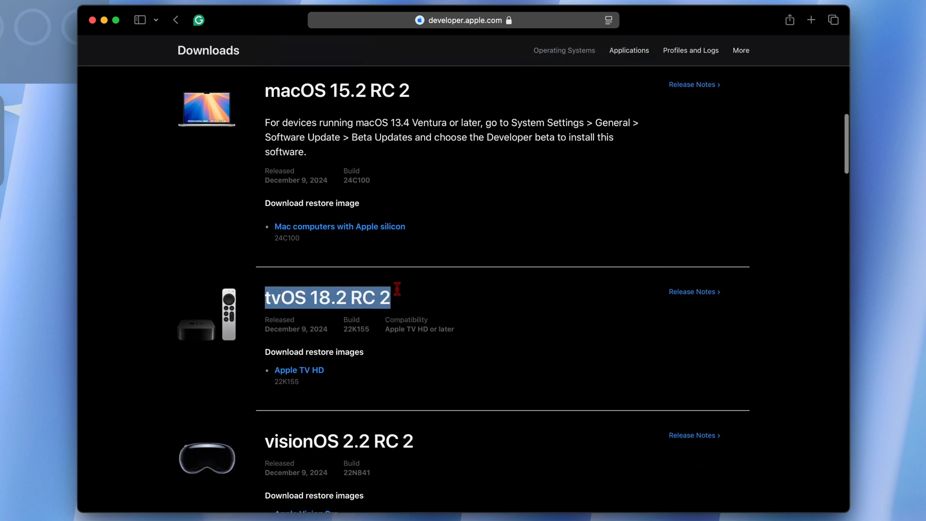
{"action": "scroll", "scroll_direction": "down", "scroll_amount": 3}
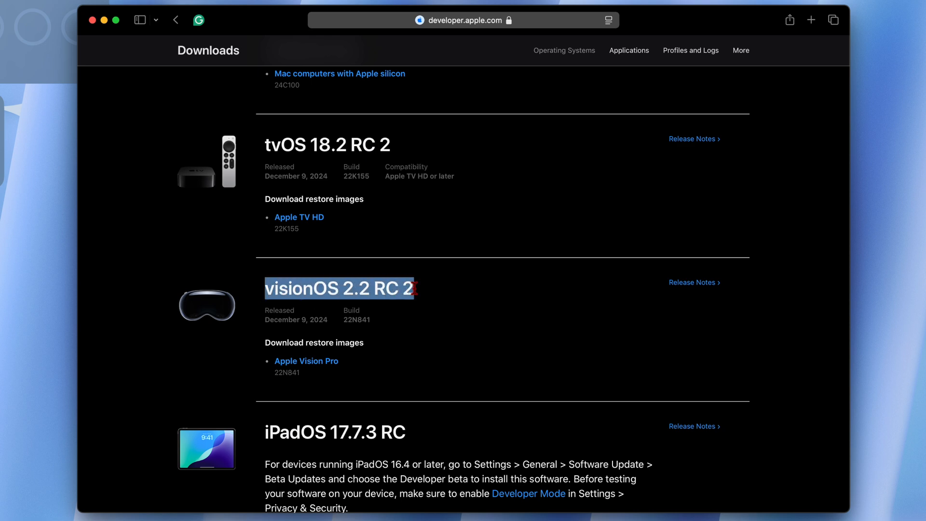
{"action": "scroll", "scroll_direction": "down", "scroll_amount": 3}
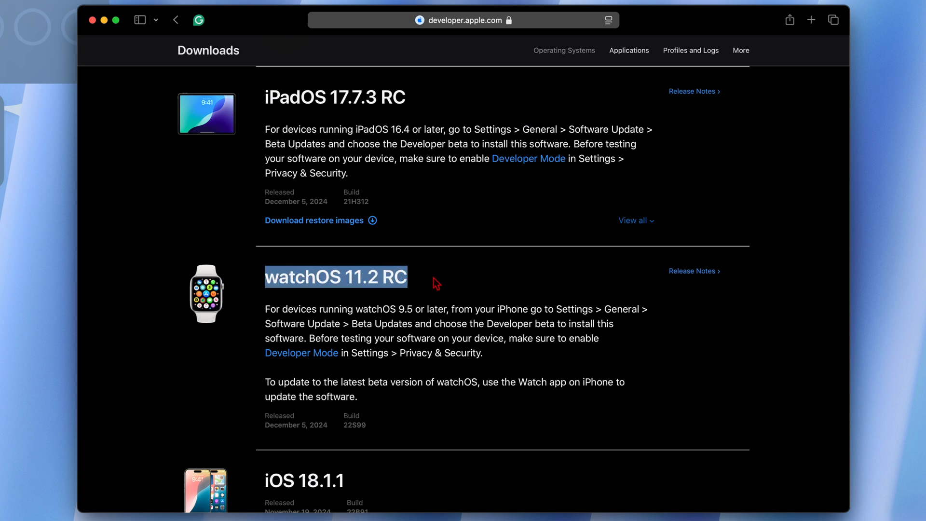
{"action": "mouse_move", "coordinate": [434, 283]}
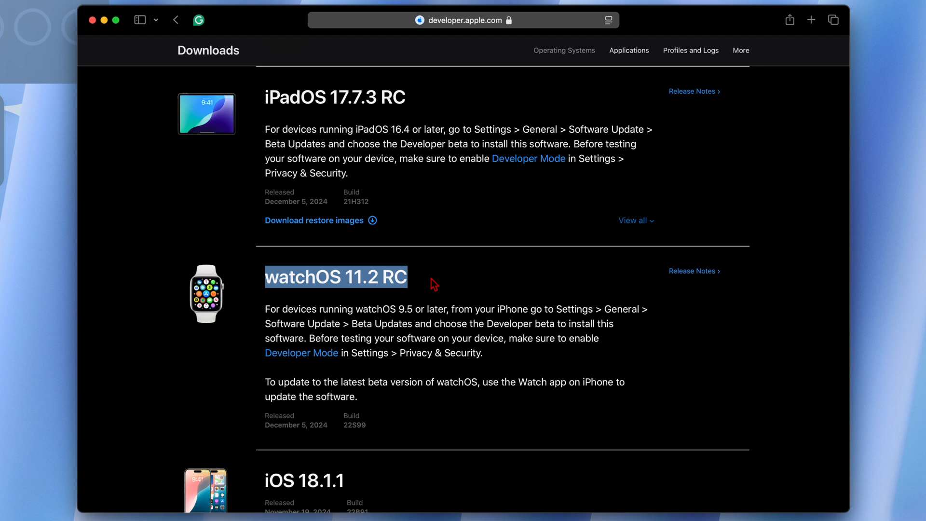
{"action": "mouse_move", "coordinate": [382, 354]}
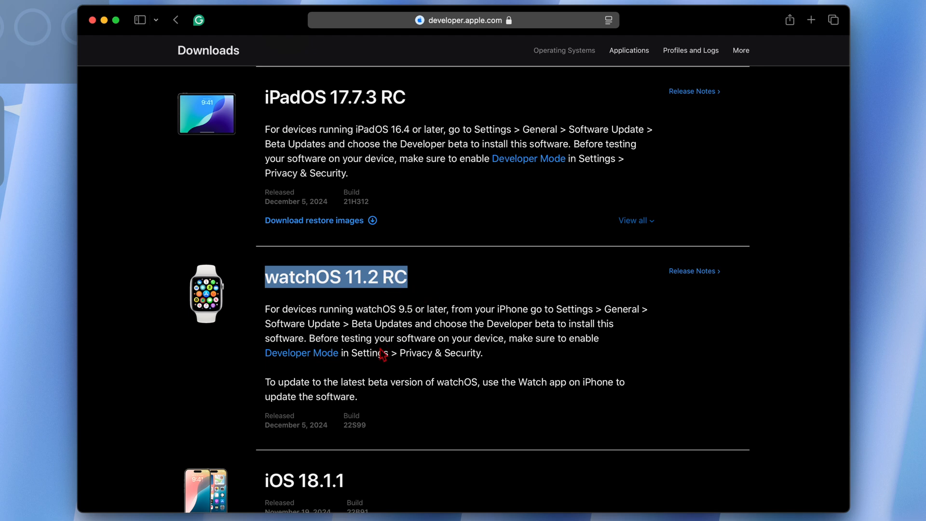
{"action": "scroll", "scroll_direction": "up", "scroll_amount": 3}
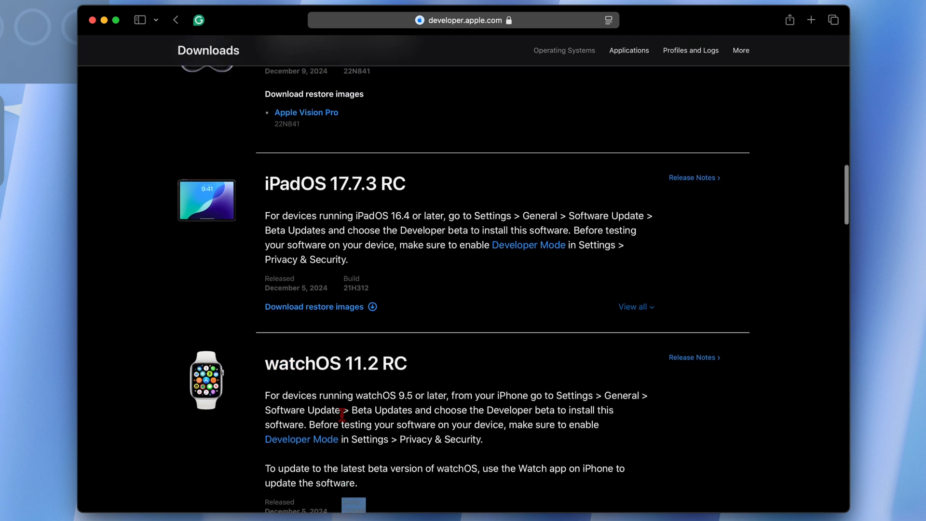
{"action": "scroll", "scroll_direction": "up", "scroll_amount": 3}
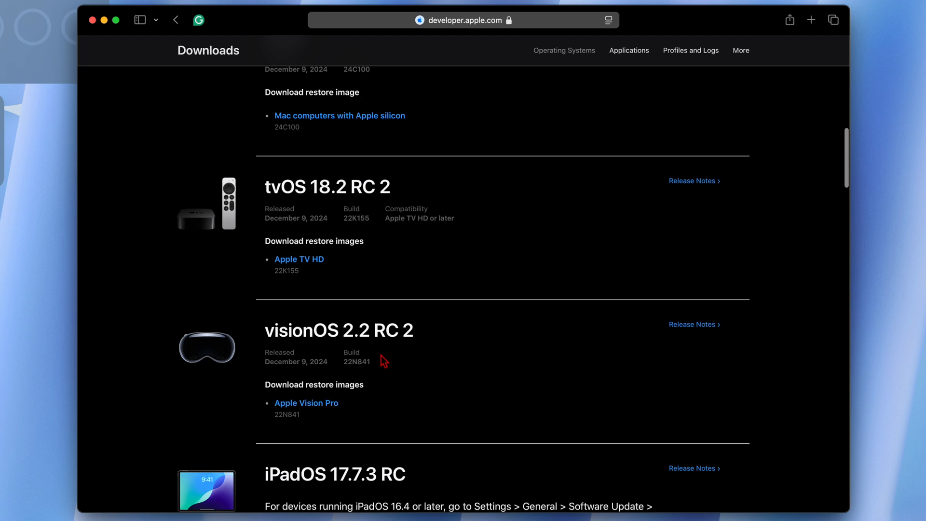
{"action": "scroll", "scroll_direction": "up", "scroll_amount": 3}
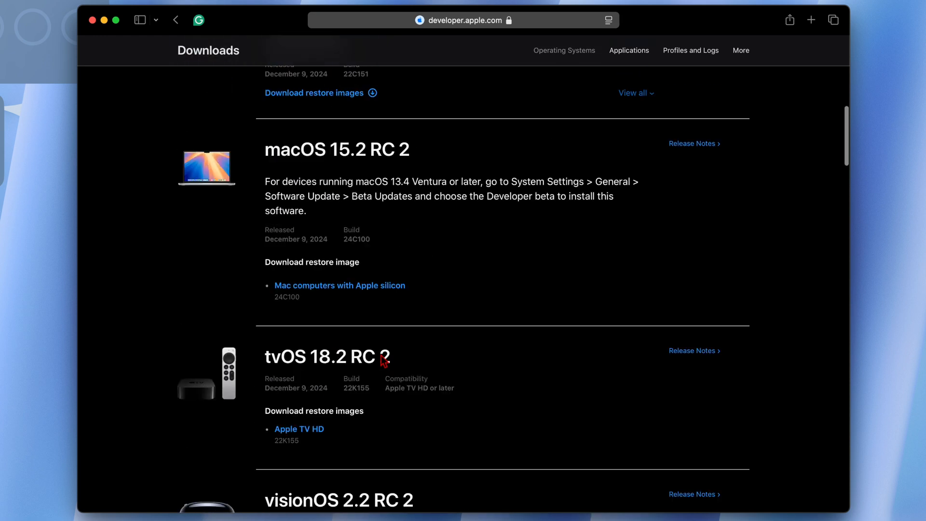
{"action": "scroll", "scroll_direction": "up", "scroll_amount": 3}
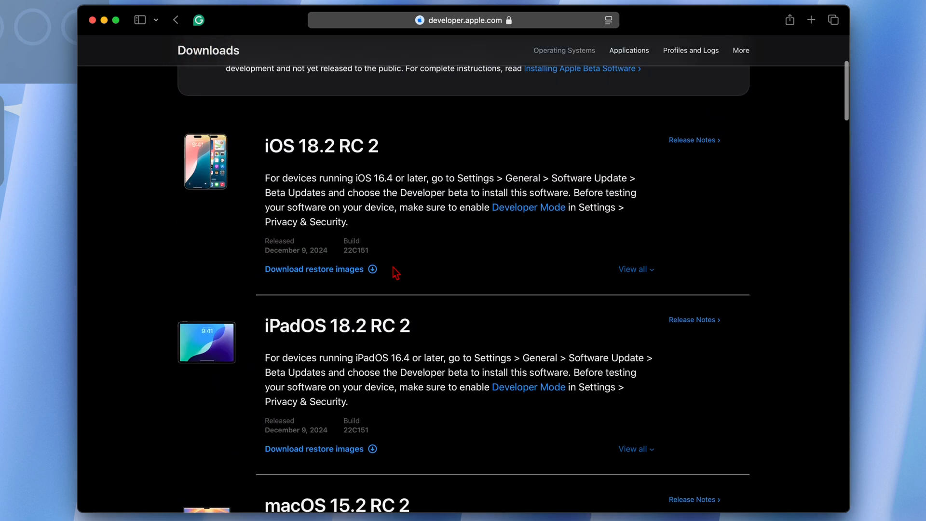
{"action": "scroll", "scroll_direction": "up", "scroll_amount": 3}
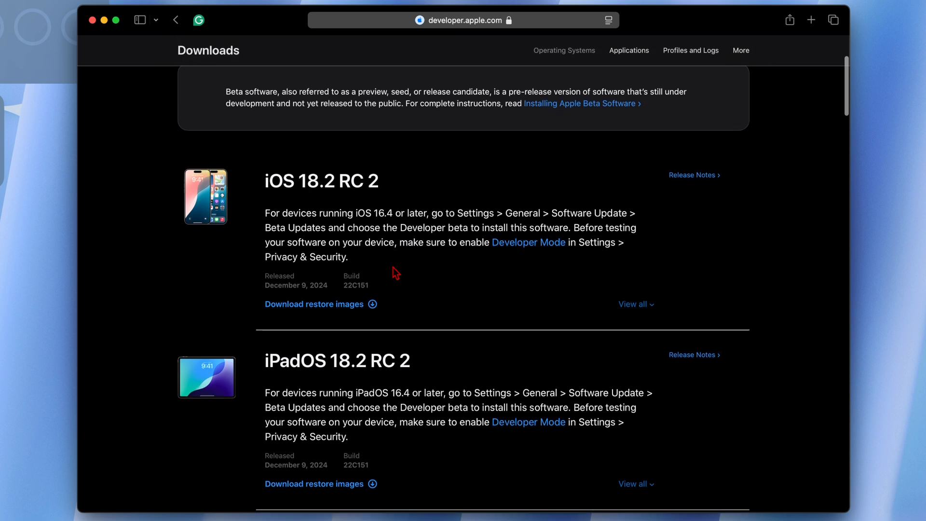